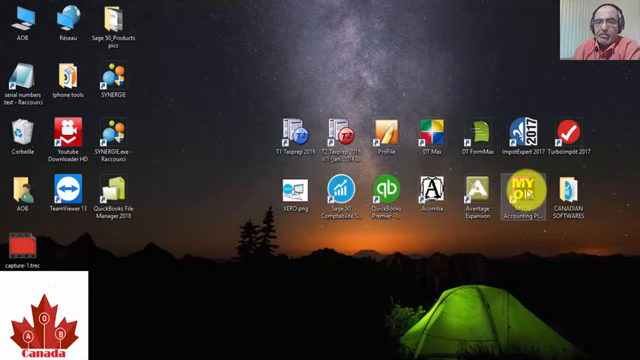
Launch Sage 50 from its desktop shortcut and open AOB Canada inc on Customers & Sales.
{"action": "left_click", "coordinate": [287, 197]}
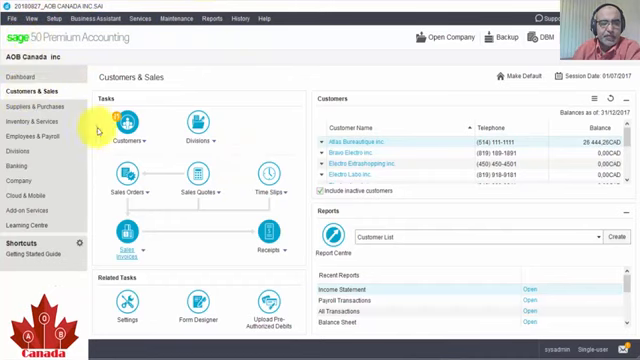
Open a blank sales invoice from the Sales Invoices icon.
{"action": "left_click", "coordinate": [126, 243]}
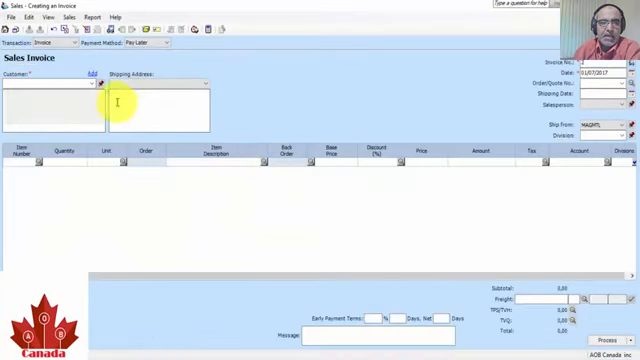
Bill the invoice to Future electro inc., keeping Pay Later as the payment method.
{"action": "left_click", "coordinate": [91, 85]}
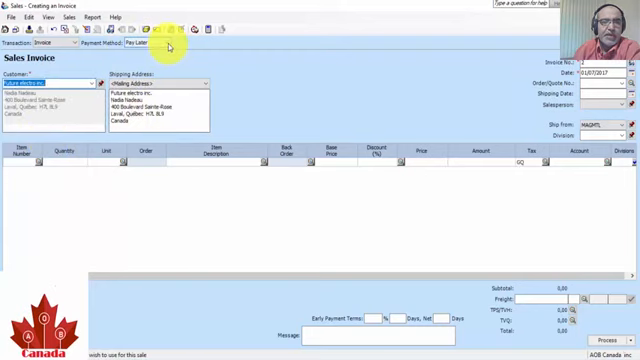
{"action": "left_click", "coordinate": [150, 43]}
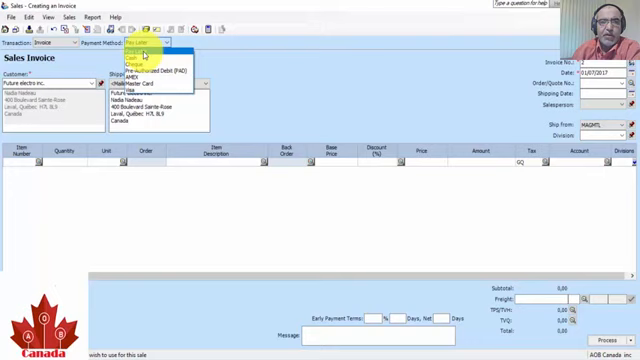
{"action": "left_click", "coordinate": [148, 45]}
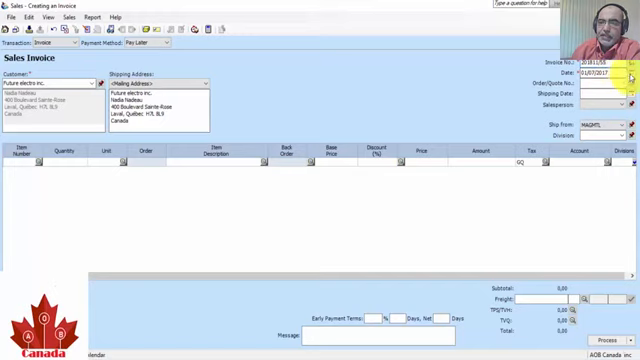
Set the invoice date to 01/11/2017 using the date calendar.
{"action": "left_click", "coordinate": [631, 74]}
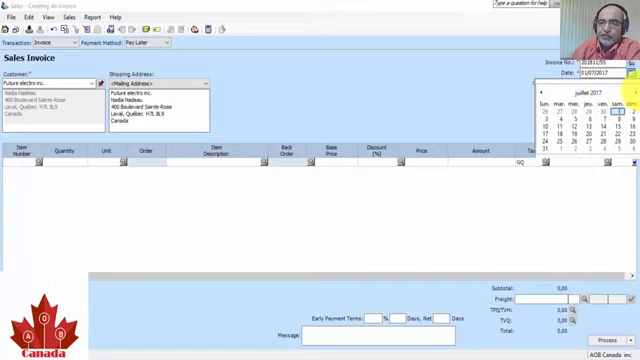
{"action": "left_click", "coordinate": [627, 93]}
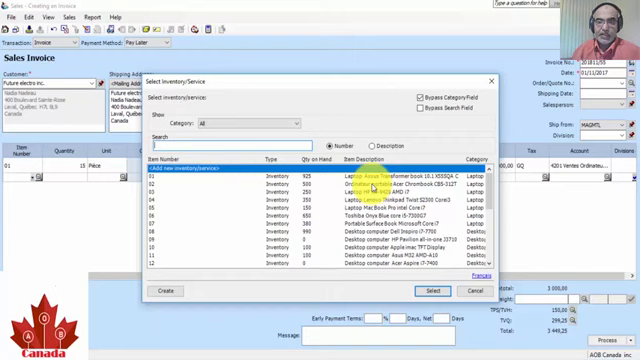
Add the Acer Chromebook line and adjust the iMac line, setting its price to 41.18.
{"action": "left_click", "coordinate": [431, 290]}
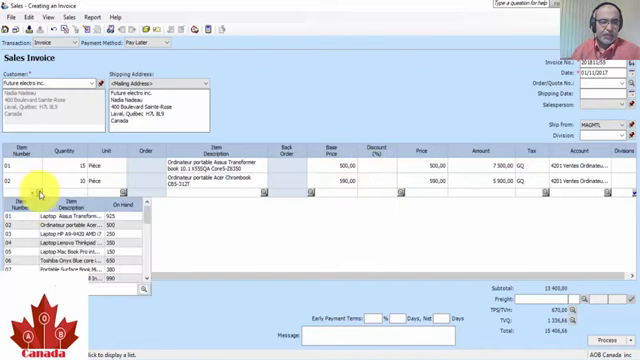
{"action": "scroll", "scroll_direction": "down", "scroll_amount": 3}
{"action": "type", "text": "10"}
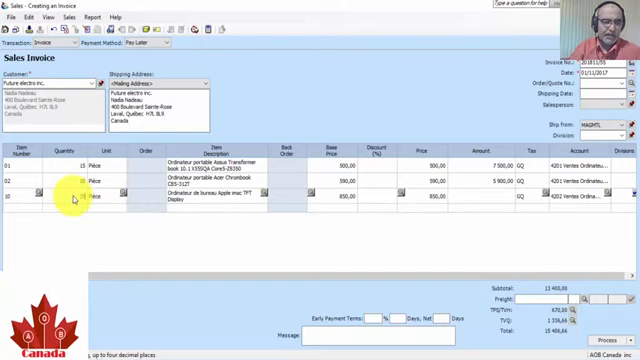
{"action": "left_click", "coordinate": [77, 196]}
{"action": "type", "text": "35"}
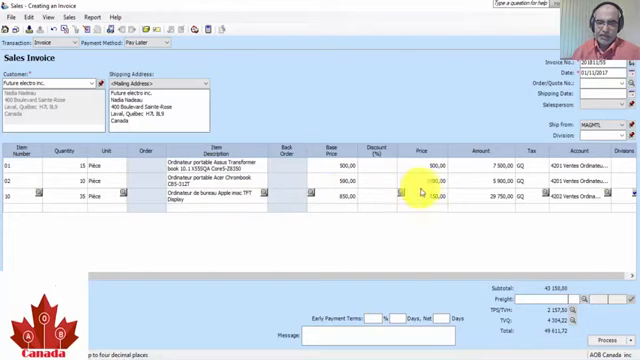
{"action": "left_click", "coordinate": [425, 193]}
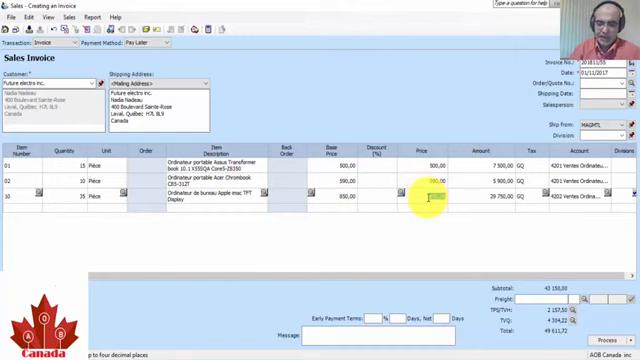
{"action": "type", "text": "41.18"}
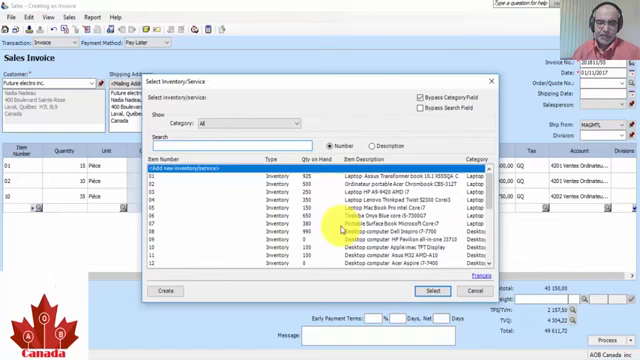
Add the HP printer and EPSON projector lines with a 13.89% projector discount.
{"action": "scroll", "scroll_direction": "down", "scroll_amount": 3}
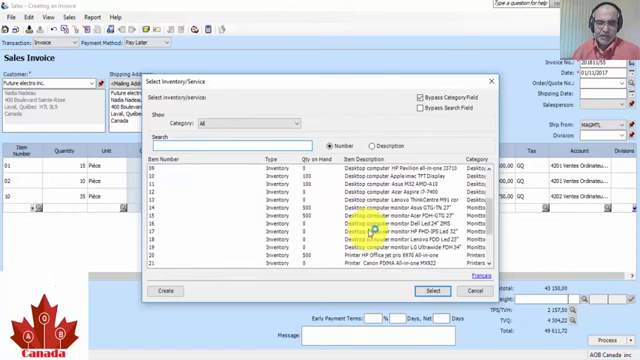
{"action": "scroll", "scroll_direction": "down", "scroll_amount": 3}
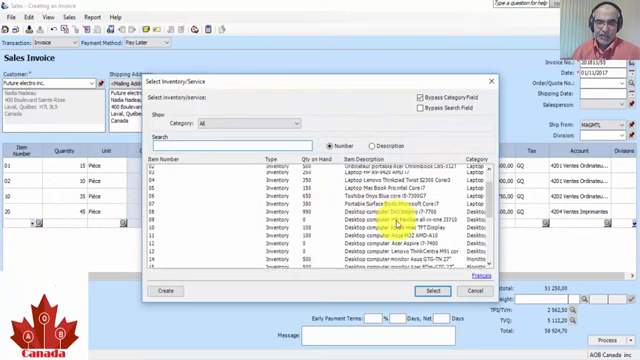
{"action": "scroll", "scroll_direction": "down", "scroll_amount": 3}
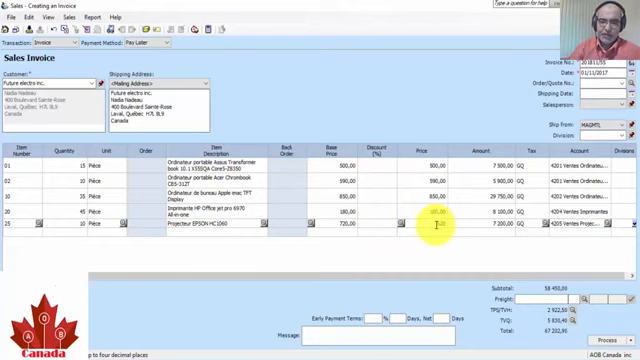
{"action": "type", "text": "13.89"}
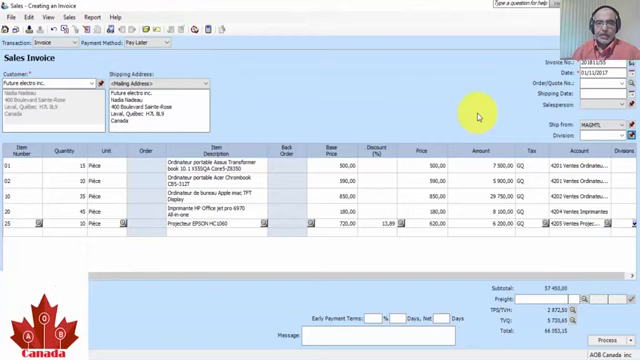
{"action": "mouse_move", "coordinate": [480, 116]}
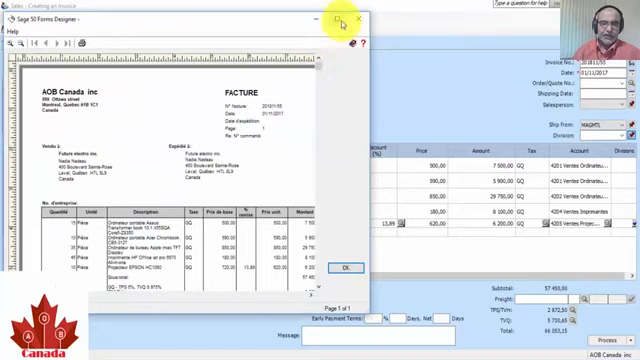
Maximize the Future Electro invoice preview and scroll through its line totals.
{"action": "left_click", "coordinate": [345, 18]}
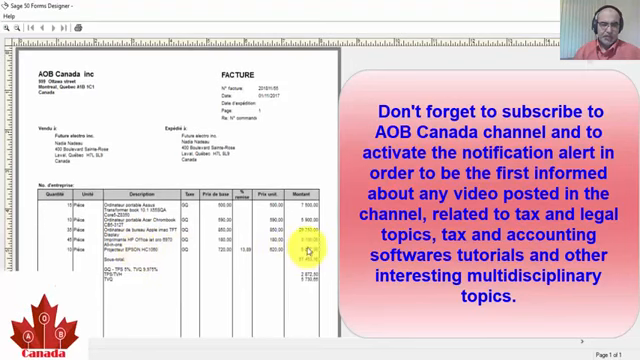
{"action": "scroll", "scroll_direction": "down", "scroll_amount": 3}
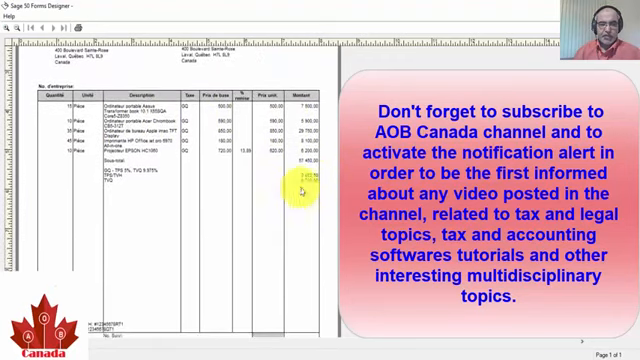
{"action": "scroll", "scroll_direction": "up", "scroll_amount": 3}
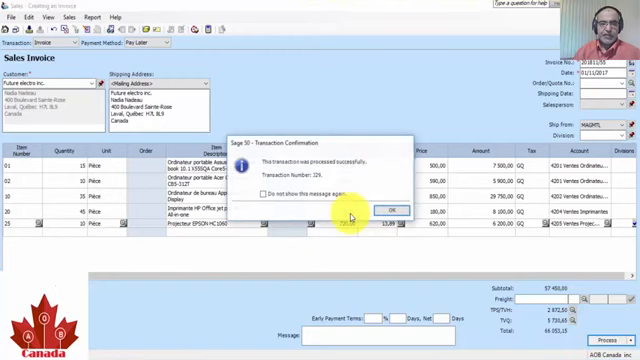
Acknowledge transaction 329 in the Transaction Confirmation dialog.
{"action": "left_click", "coordinate": [385, 211]}
{"action": "type", "text": "Network deals"}
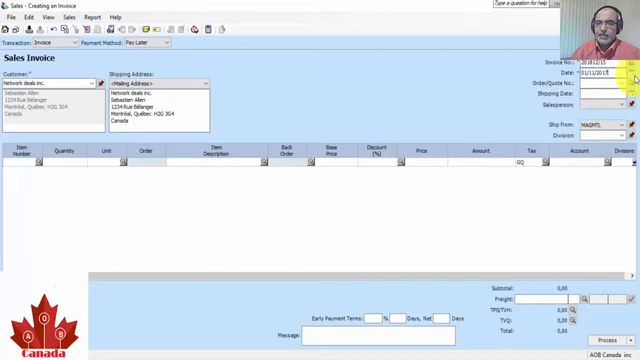
Move the invoice date calendar toward December 2017 for the Network deals invoice.
{"action": "left_click", "coordinate": [633, 72]}
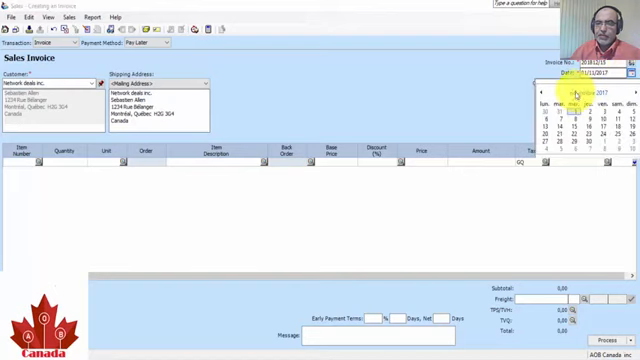
{"action": "left_click", "coordinate": [598, 92]}
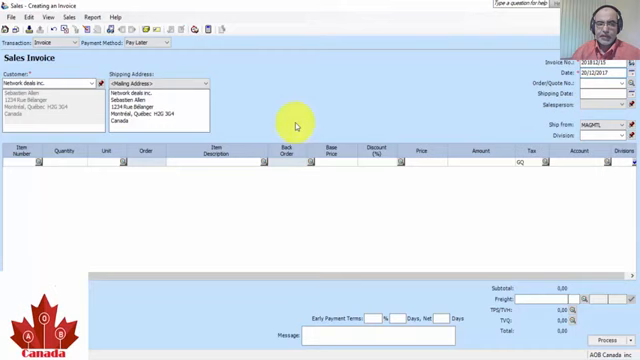
{"action": "mouse_move", "coordinate": [90, 156]}
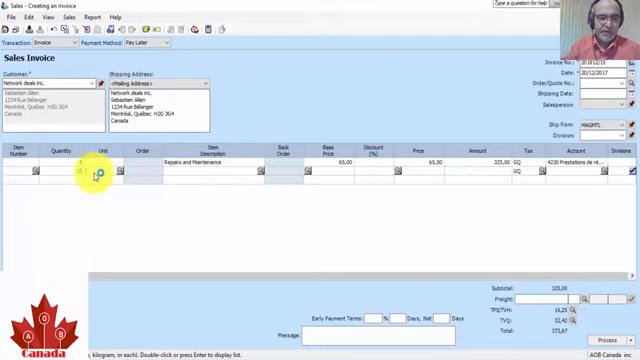
Enter 1 on a service line of the Network deals invoice.
{"action": "type", "text": "100,00"}
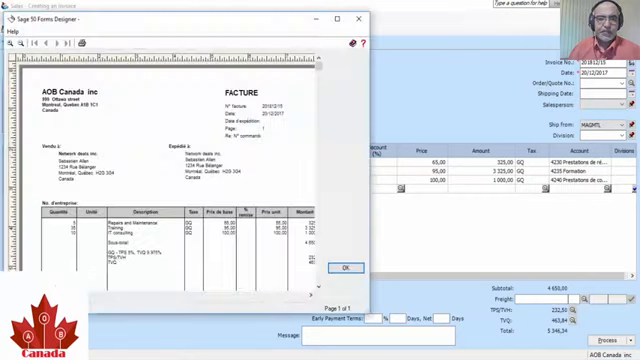
Maximize the Network deals inc. invoice preview and scroll through its addresses, three service lines and taxes.
{"action": "left_click", "coordinate": [341, 20]}
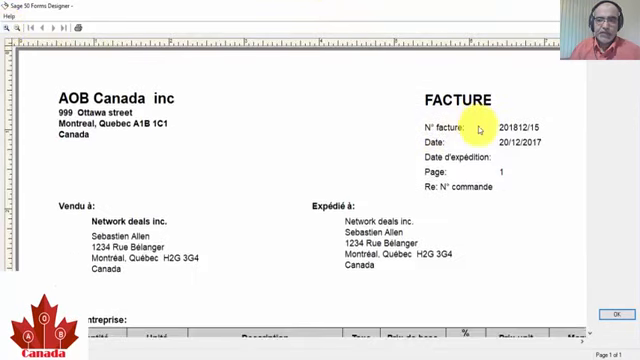
{"action": "scroll", "scroll_direction": "down", "scroll_amount": 3}
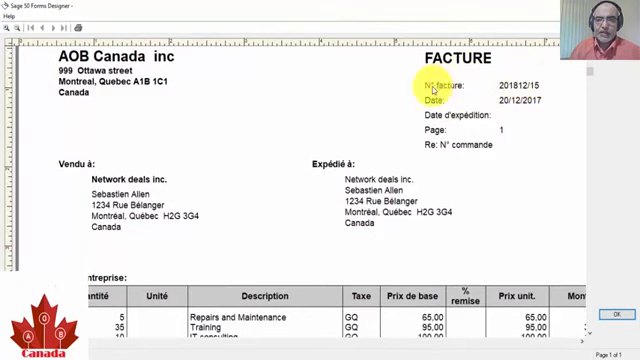
{"action": "scroll", "scroll_direction": "down", "scroll_amount": 3}
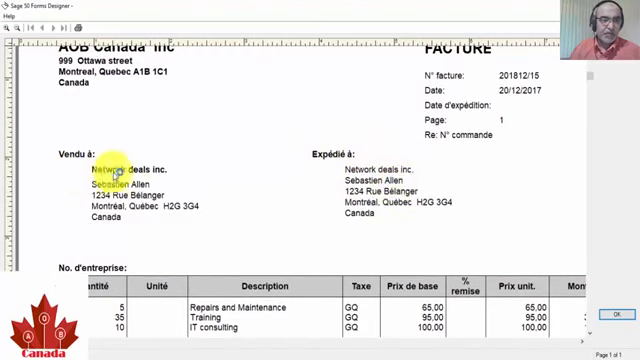
{"action": "scroll", "scroll_direction": "down", "scroll_amount": 3}
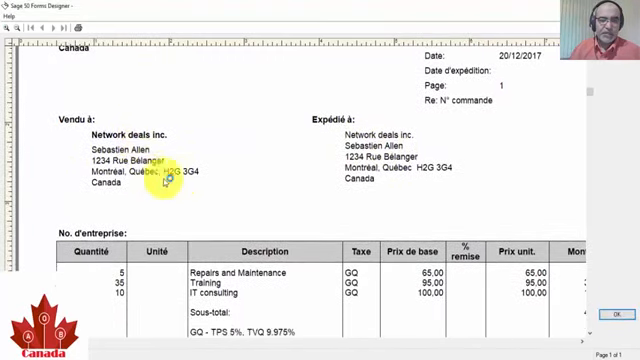
{"action": "scroll", "scroll_direction": "down", "scroll_amount": 3}
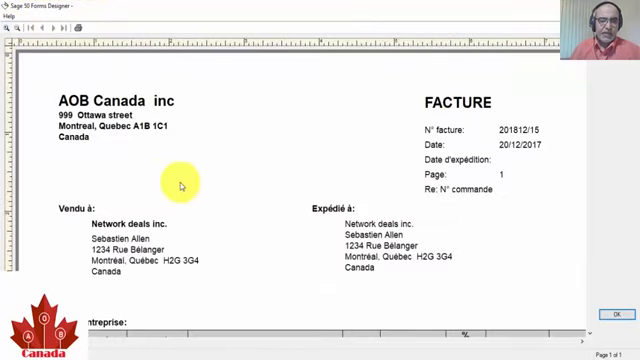
{"action": "scroll", "scroll_direction": "down", "scroll_amount": 3}
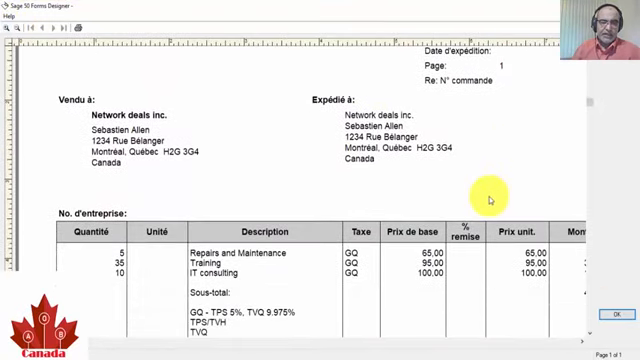
{"action": "scroll", "scroll_direction": "down", "scroll_amount": 3}
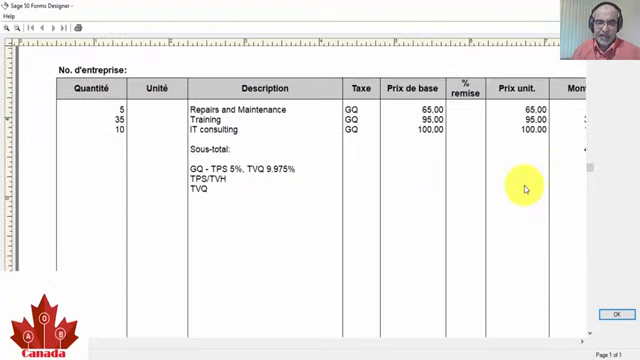
{"action": "mouse_move", "coordinate": [430, 185]}
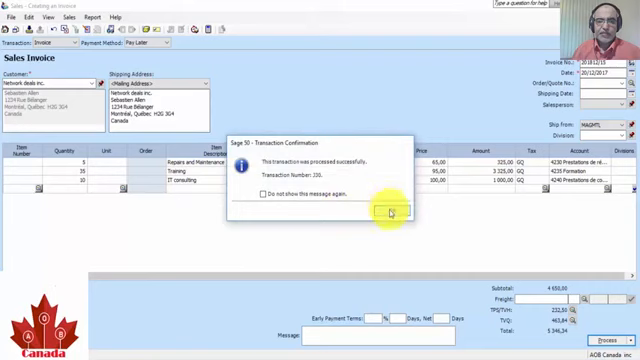
Confirm the Network deals inc. invoice was processed as transaction 330.
{"action": "left_click", "coordinate": [386, 213]}
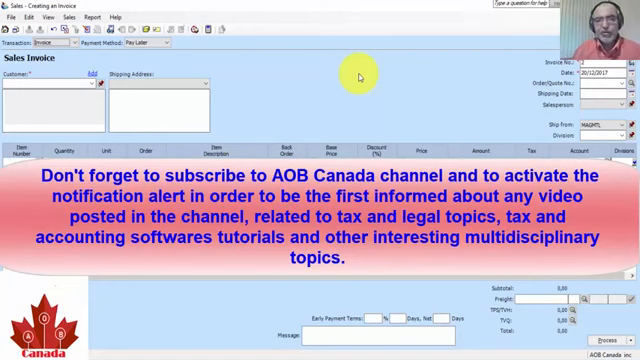
{"action": "mouse_move", "coordinate": [354, 75]}
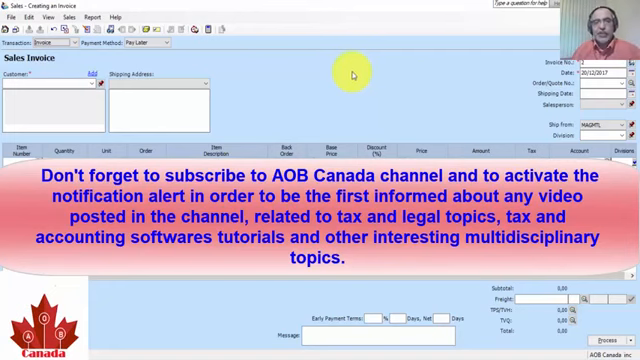